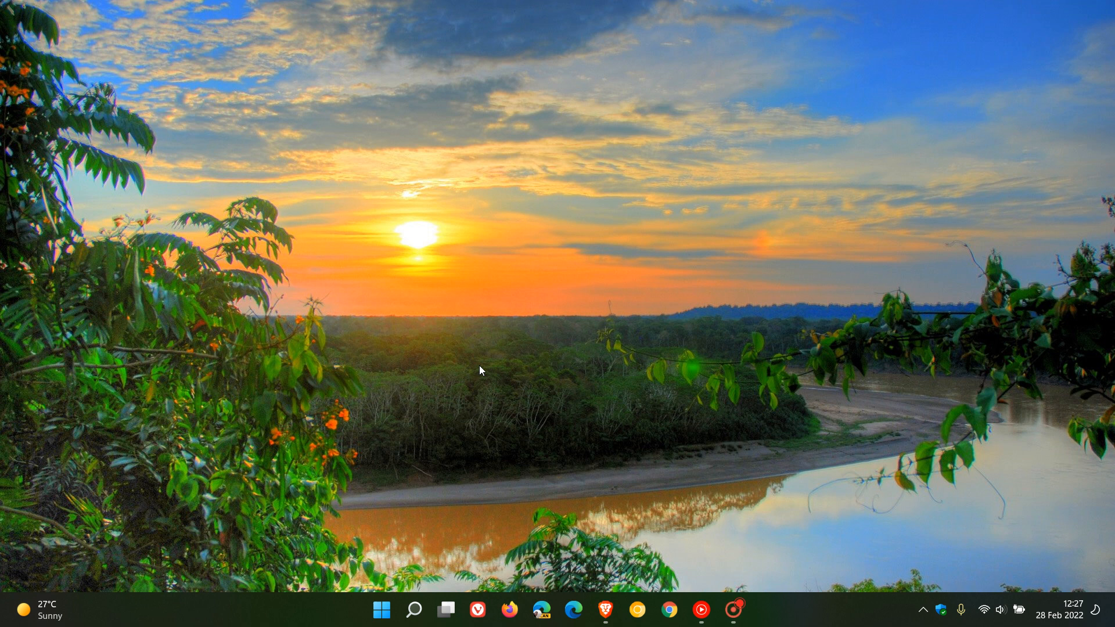
pyautogui.moveTo(438, 425)
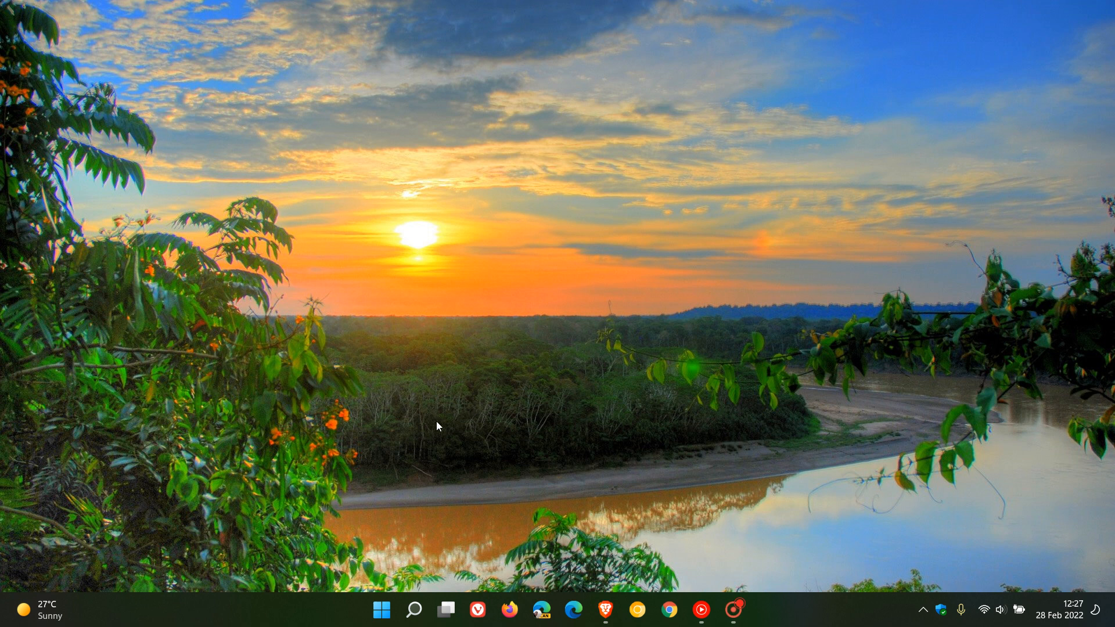
pyautogui.moveTo(495, 552)
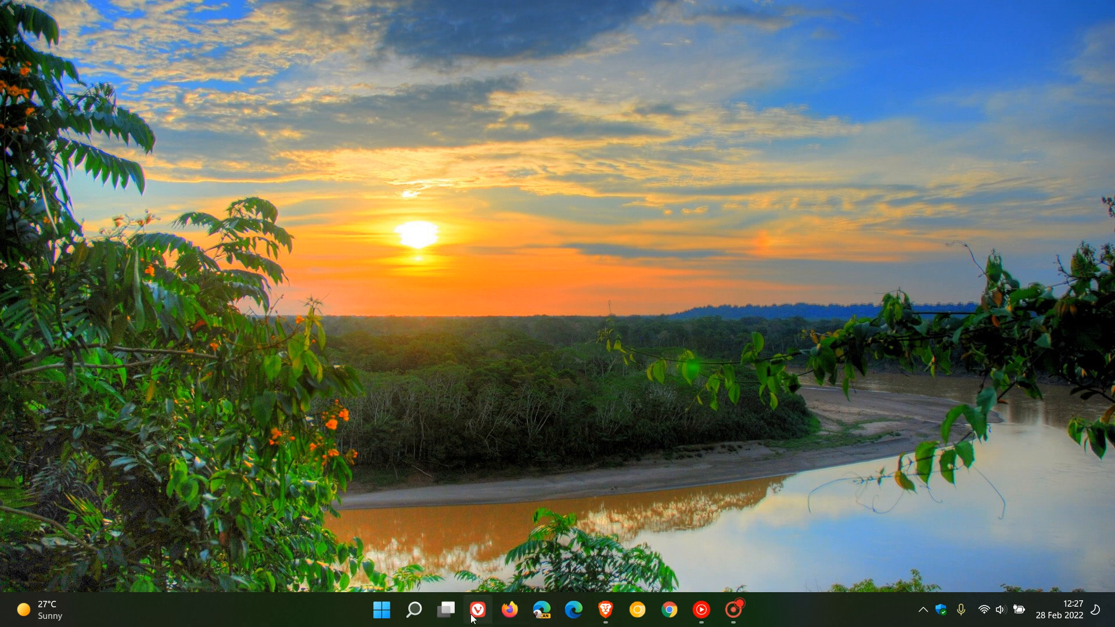
pyautogui.moveTo(639, 618)
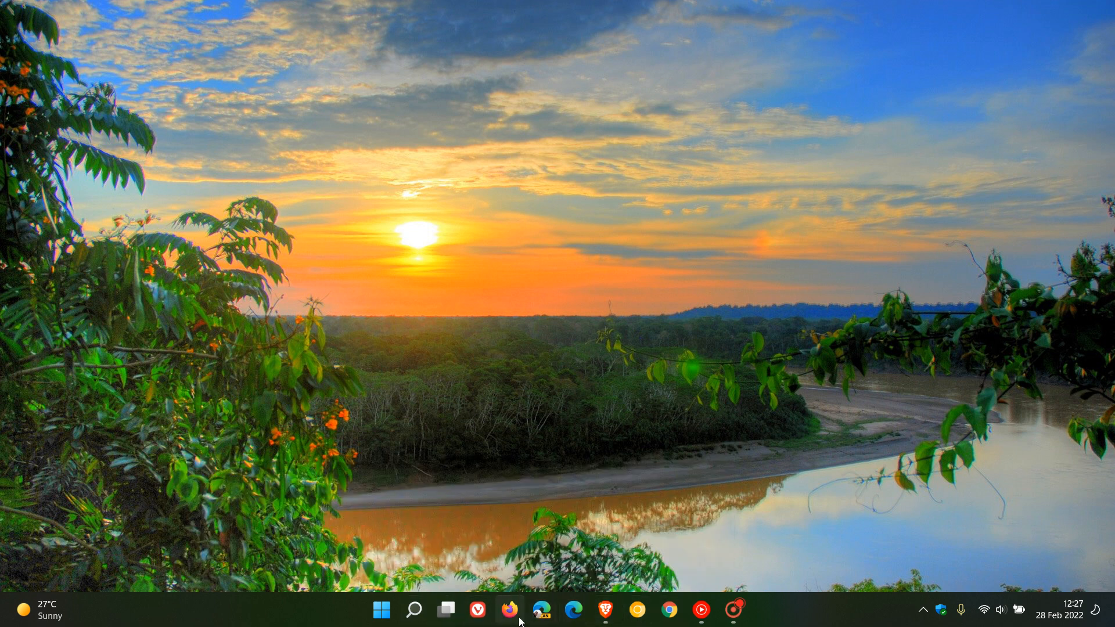
pyautogui.moveTo(521, 621)
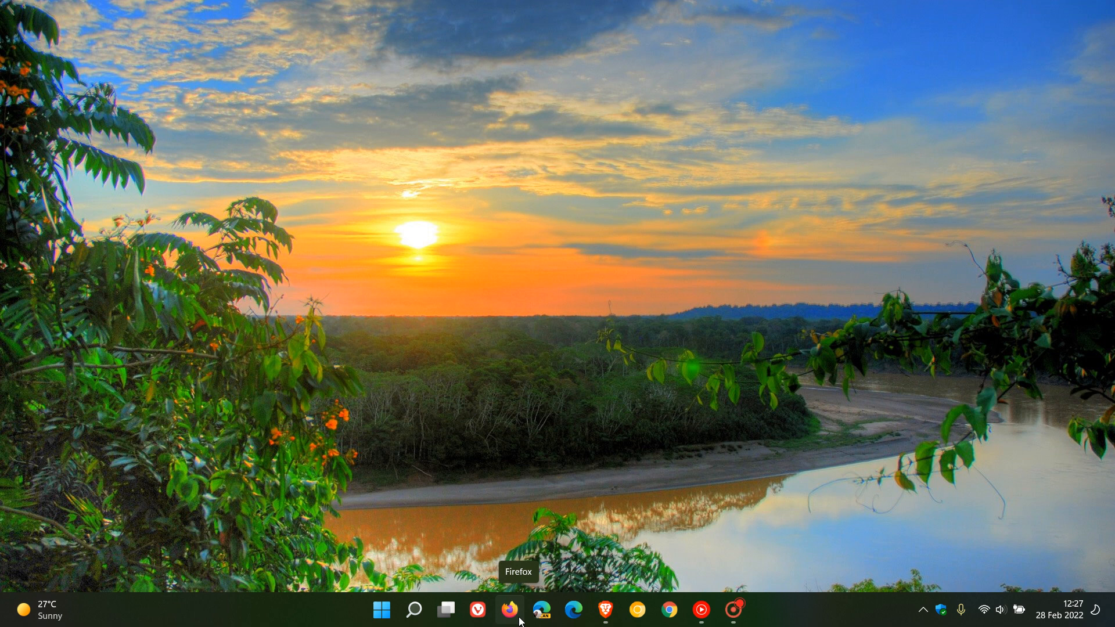
pyautogui.moveTo(200, 625)
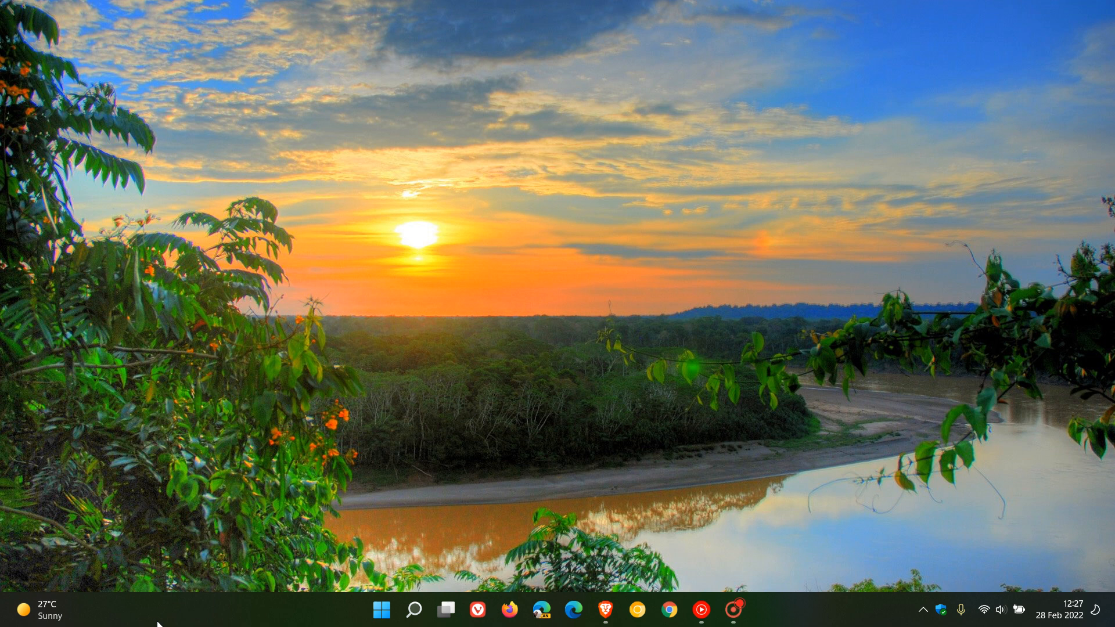
pyautogui.moveTo(218, 623)
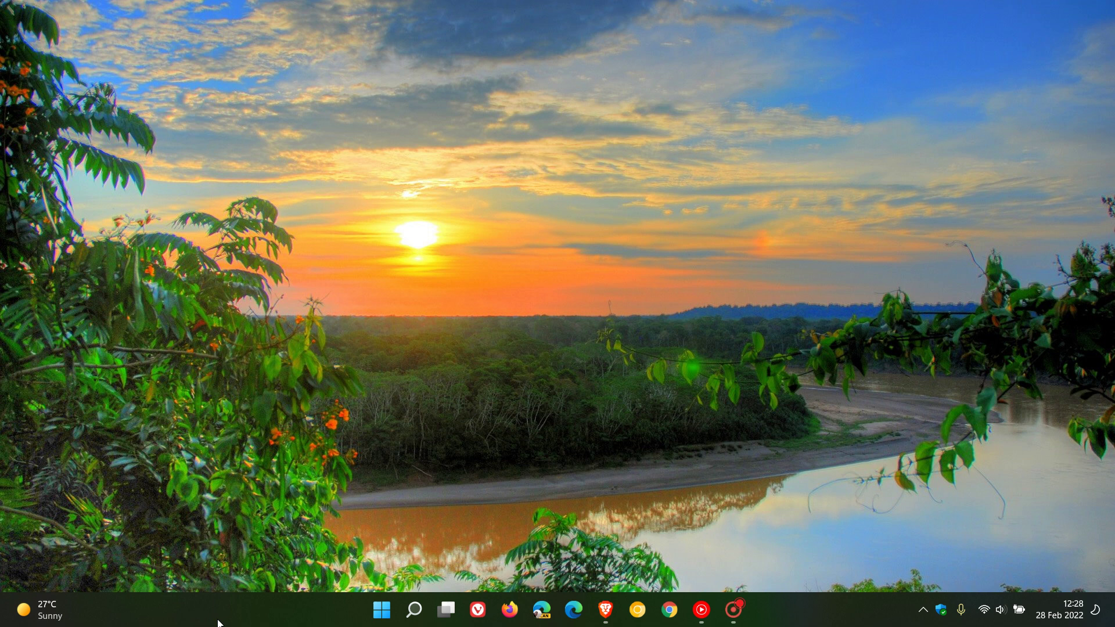
# Toggle the weather and news widgets panel, then replace it with the Start menu
pyautogui.click(43, 612)
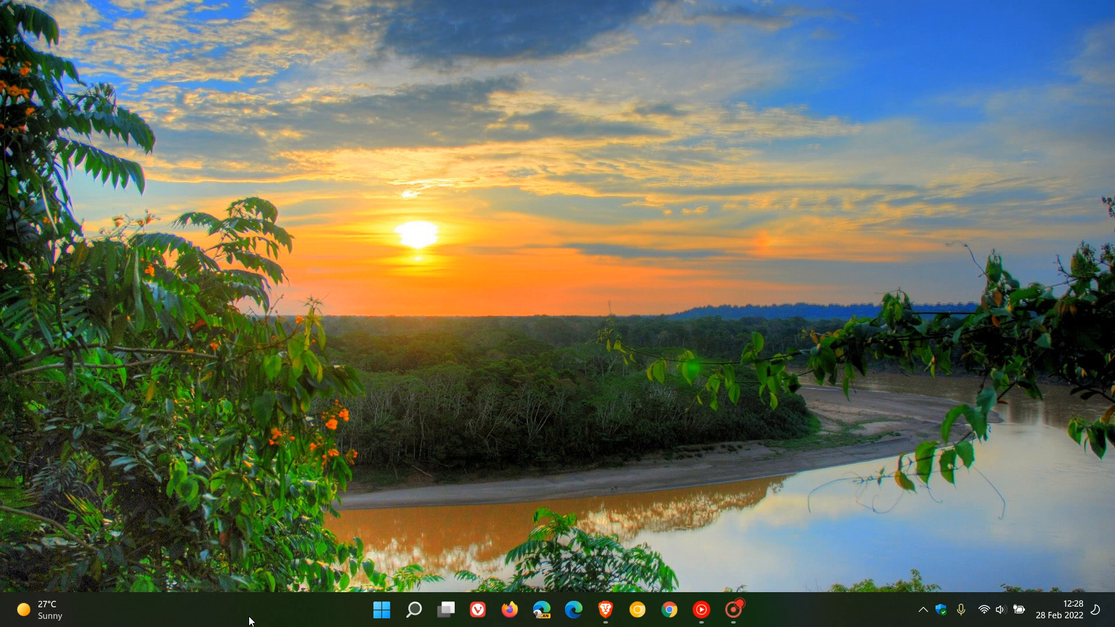
pyautogui.moveTo(8, 587)
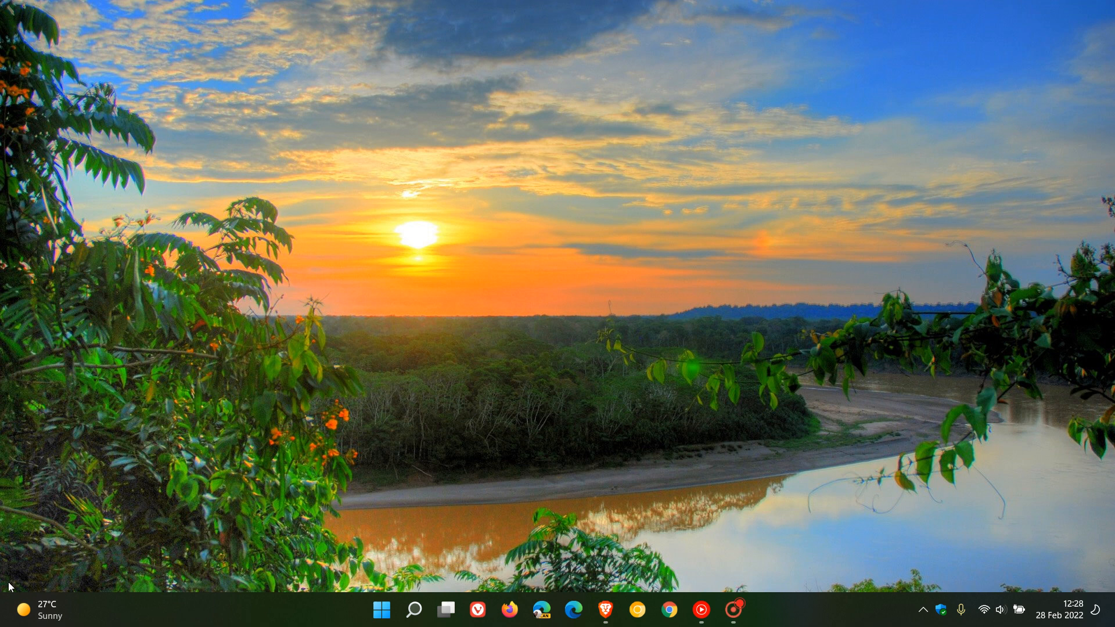
pyautogui.click(43, 609)
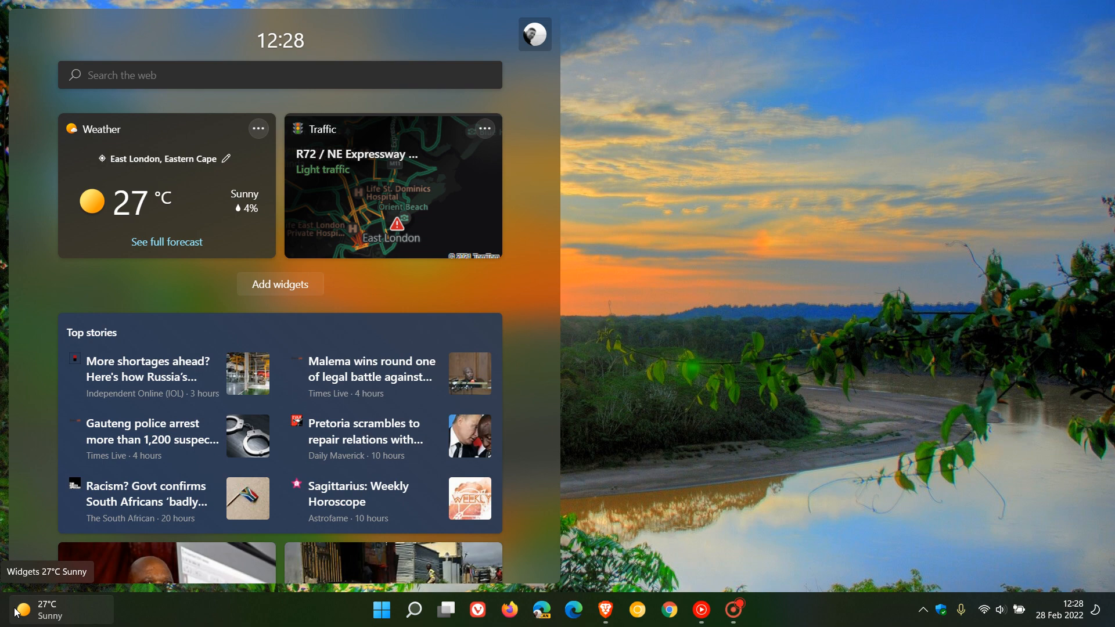
pyautogui.moveTo(167, 623)
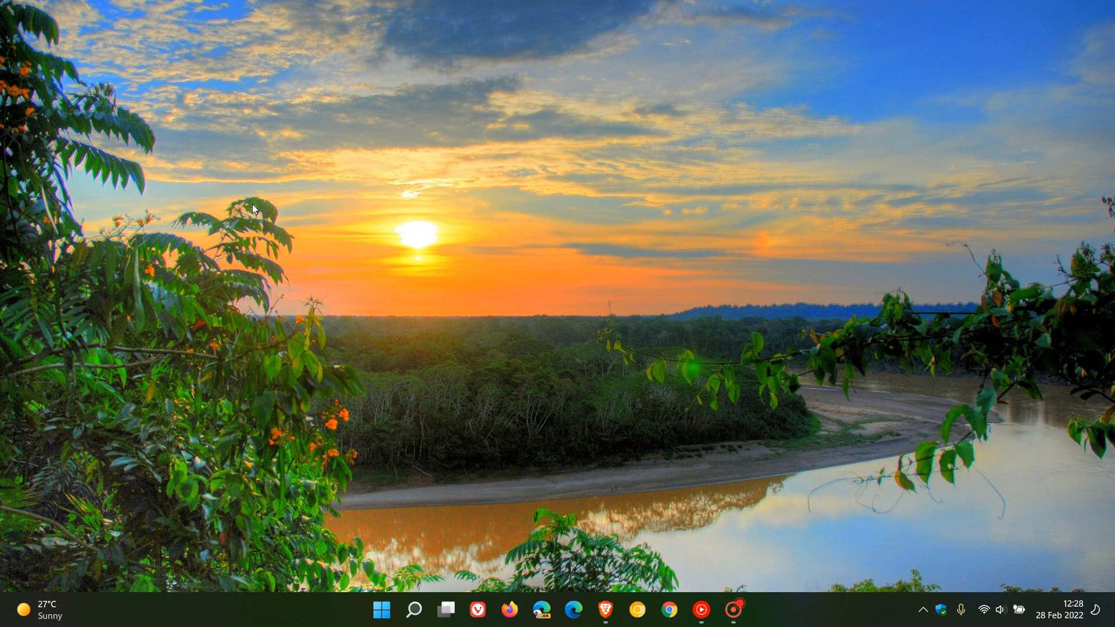
pyautogui.moveTo(310, 556)
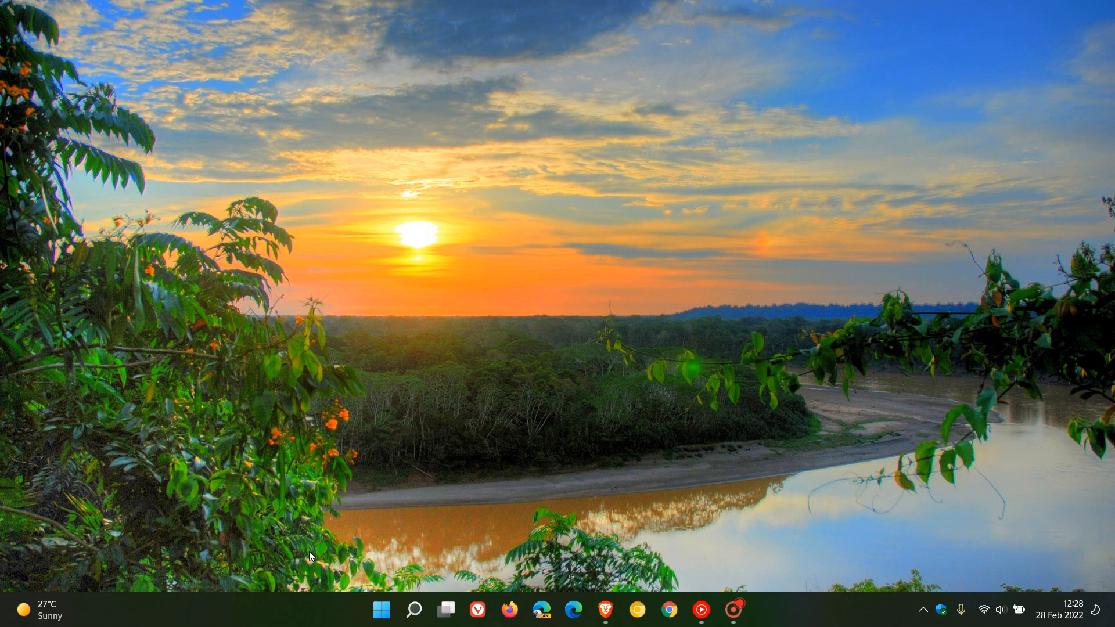
pyautogui.click(41, 611)
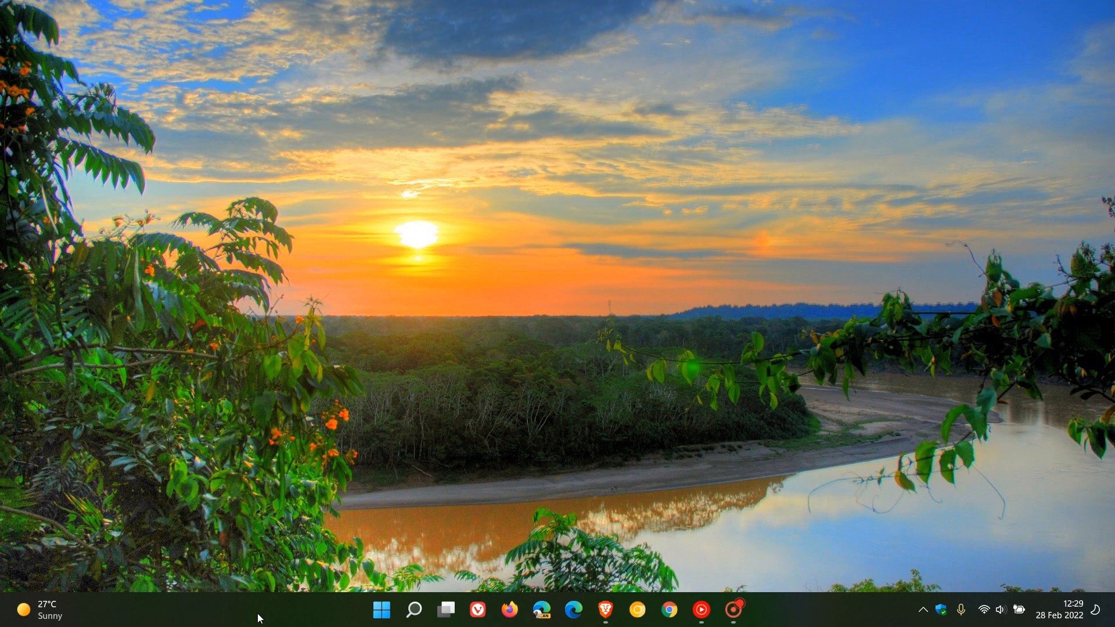
pyautogui.click(40, 611)
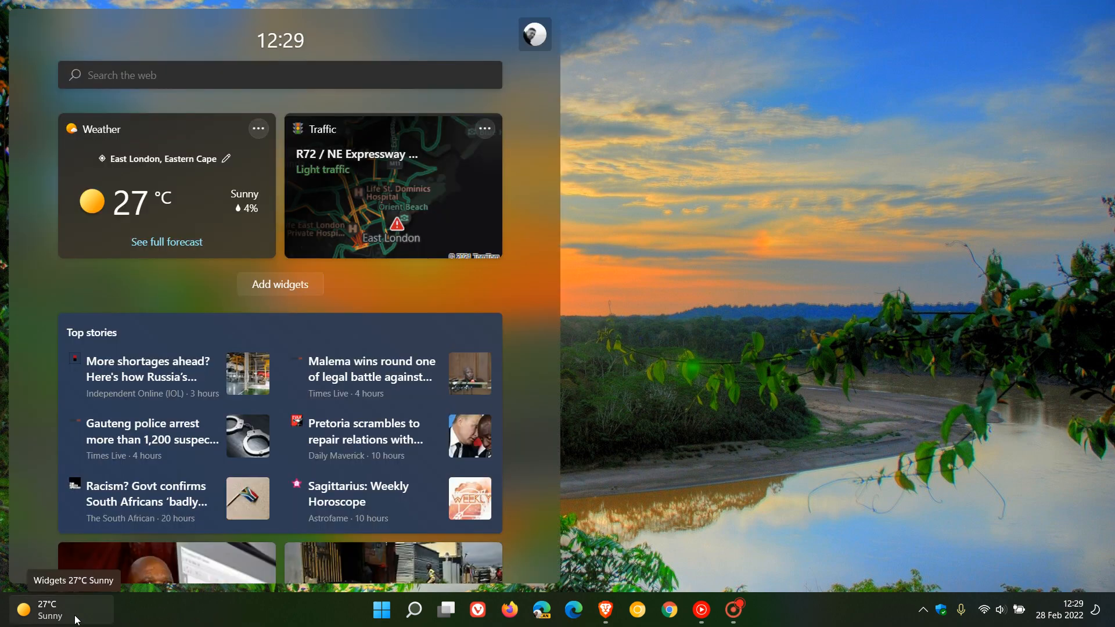
pyautogui.moveTo(167, 622)
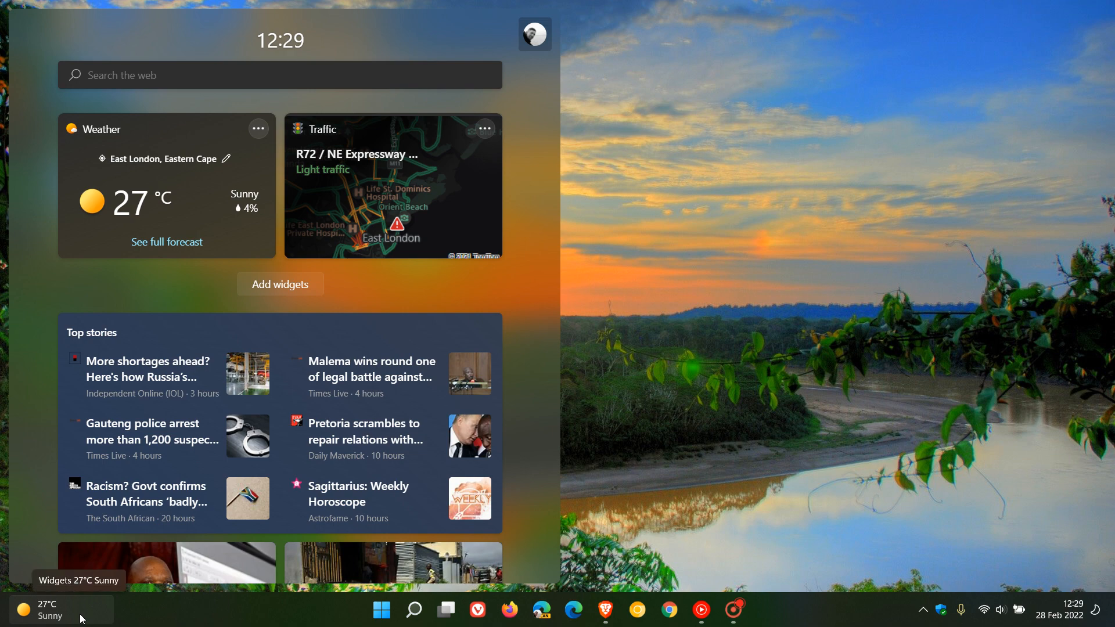
pyautogui.moveTo(243, 623)
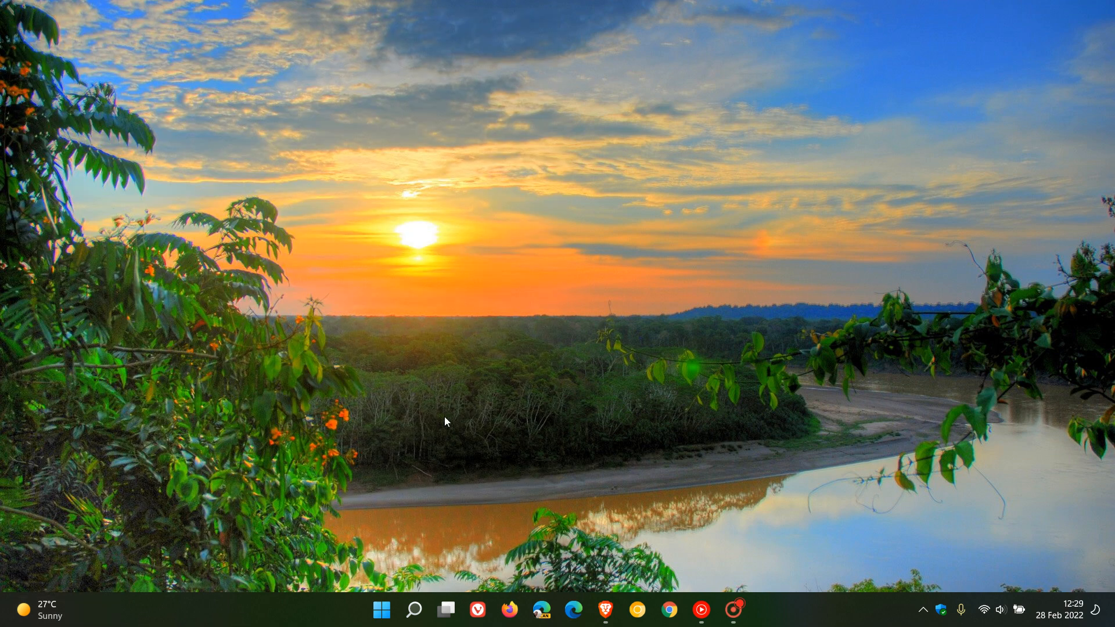
pyautogui.moveTo(620, 345)
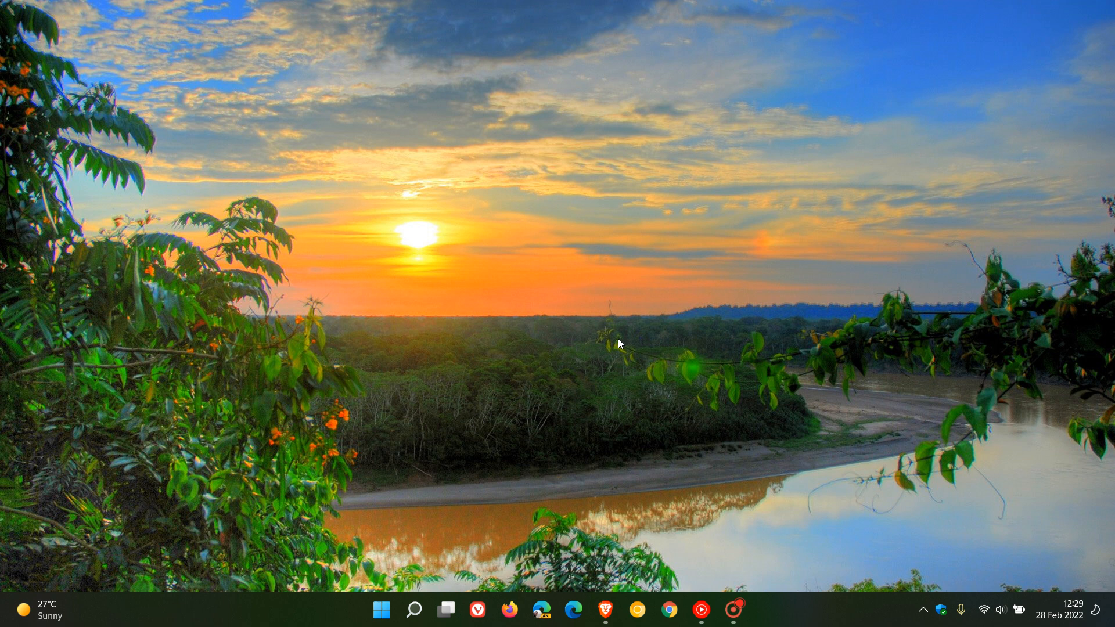
pyautogui.moveTo(402, 603)
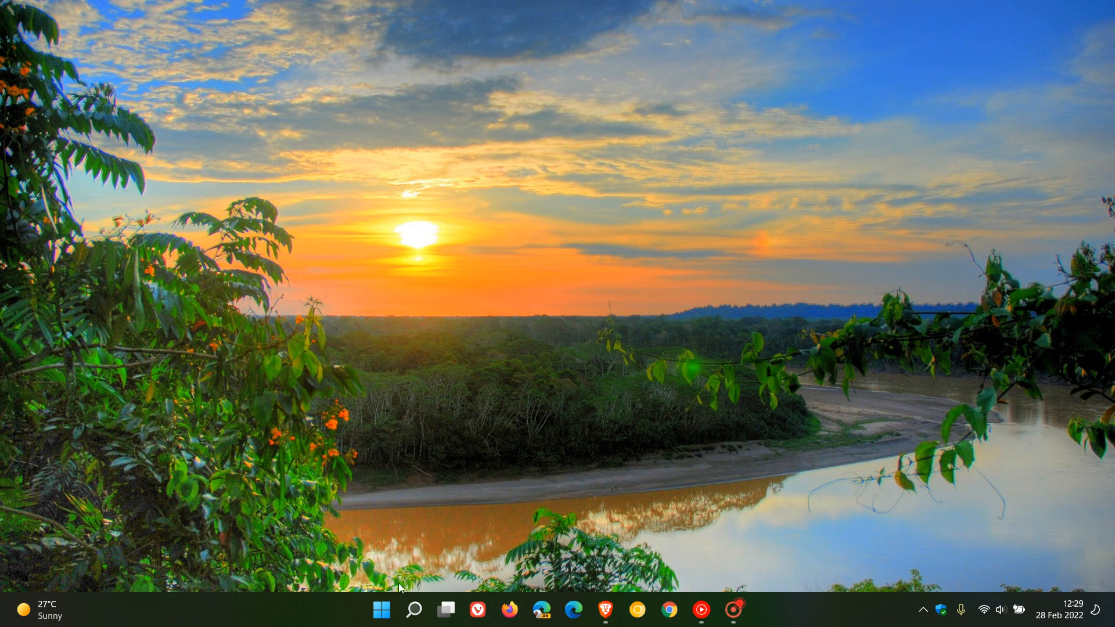
pyautogui.click(381, 610)
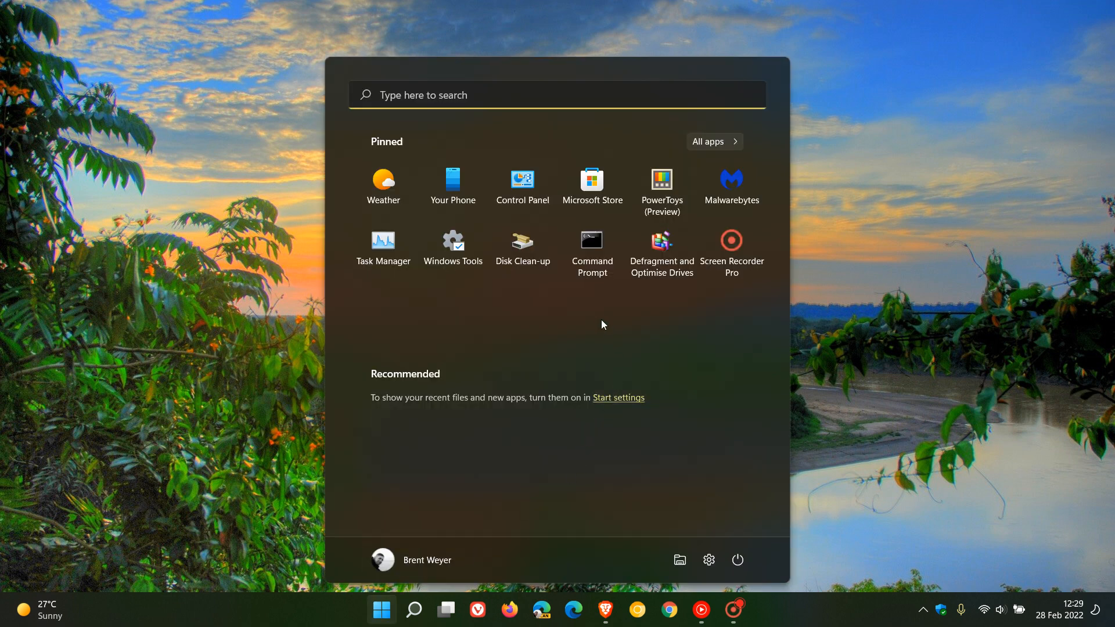
pyautogui.moveTo(598, 322)
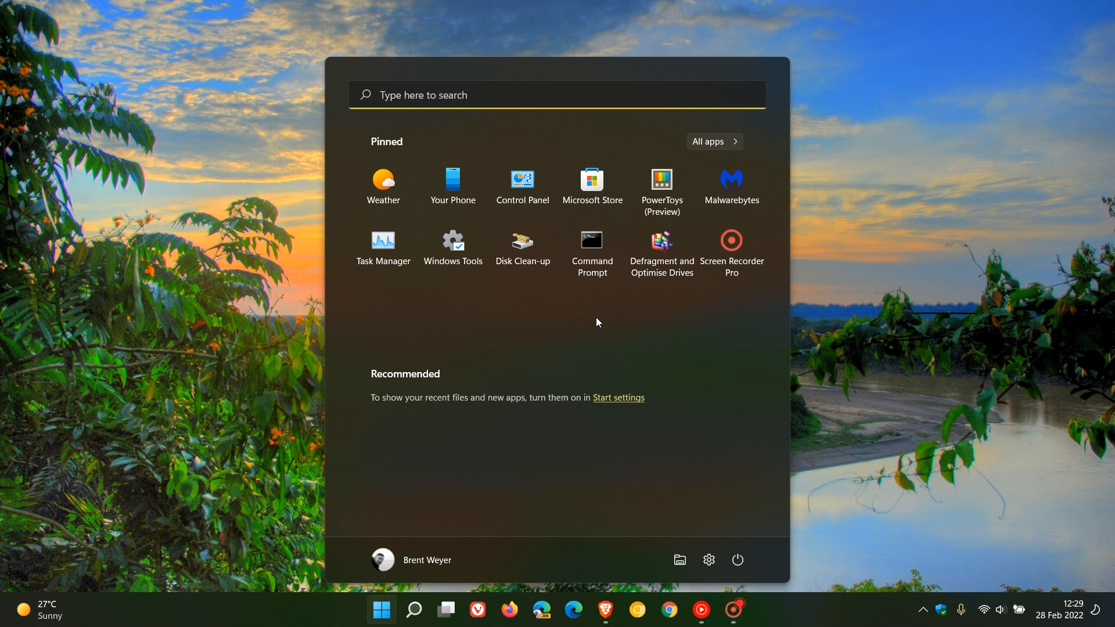
pyautogui.moveTo(562, 533)
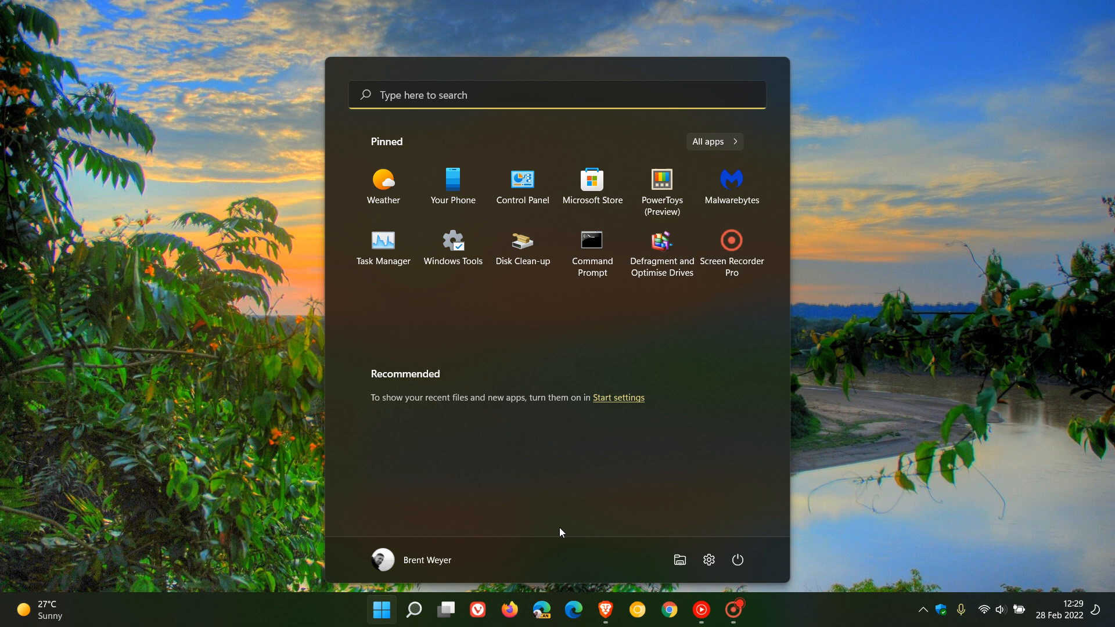
pyautogui.moveTo(554, 534)
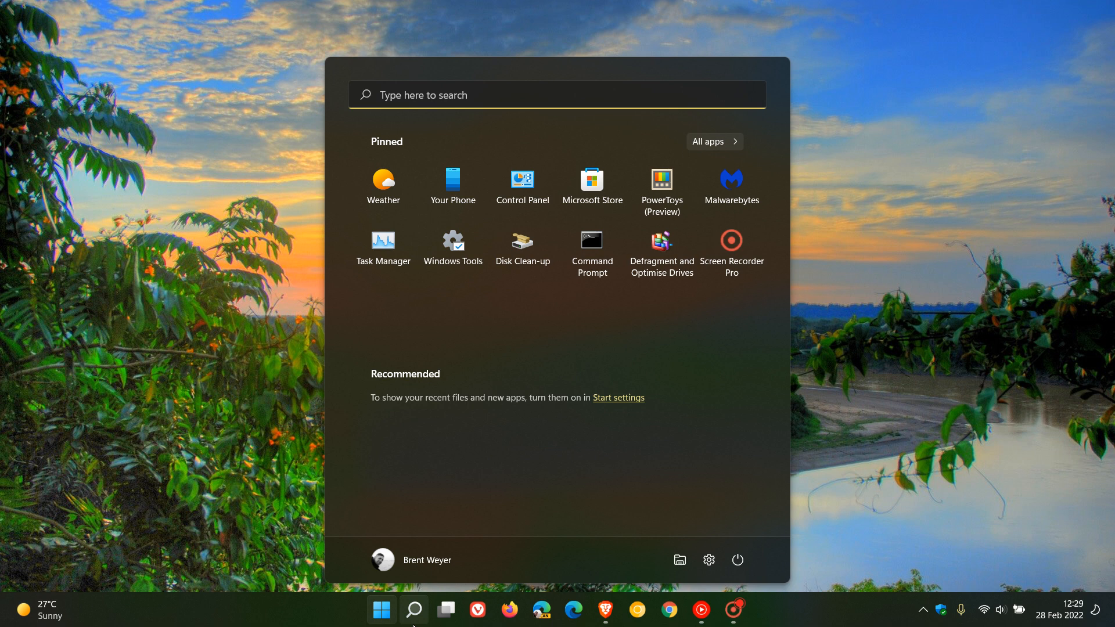
pyautogui.moveTo(304, 619)
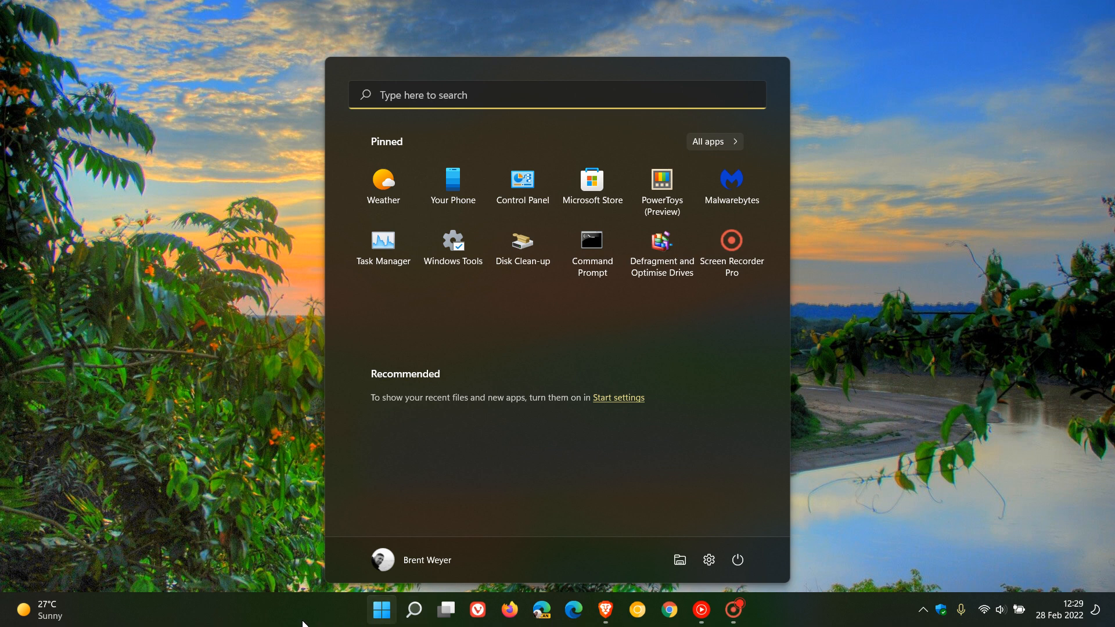
pyautogui.moveTo(156, 616)
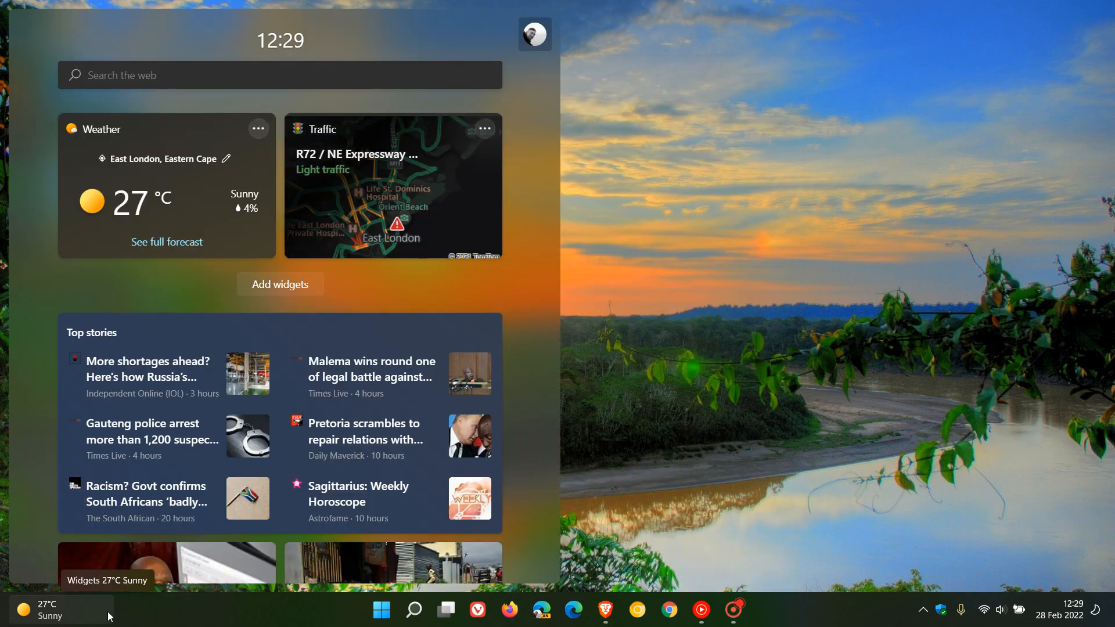
pyautogui.moveTo(225, 624)
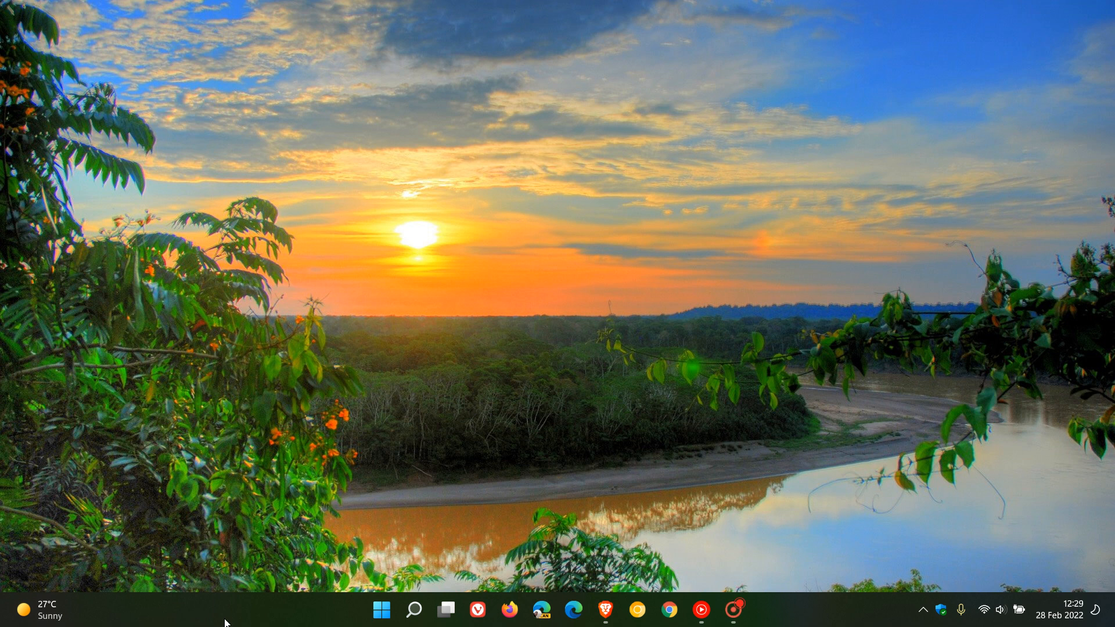
pyautogui.moveTo(600, 293)
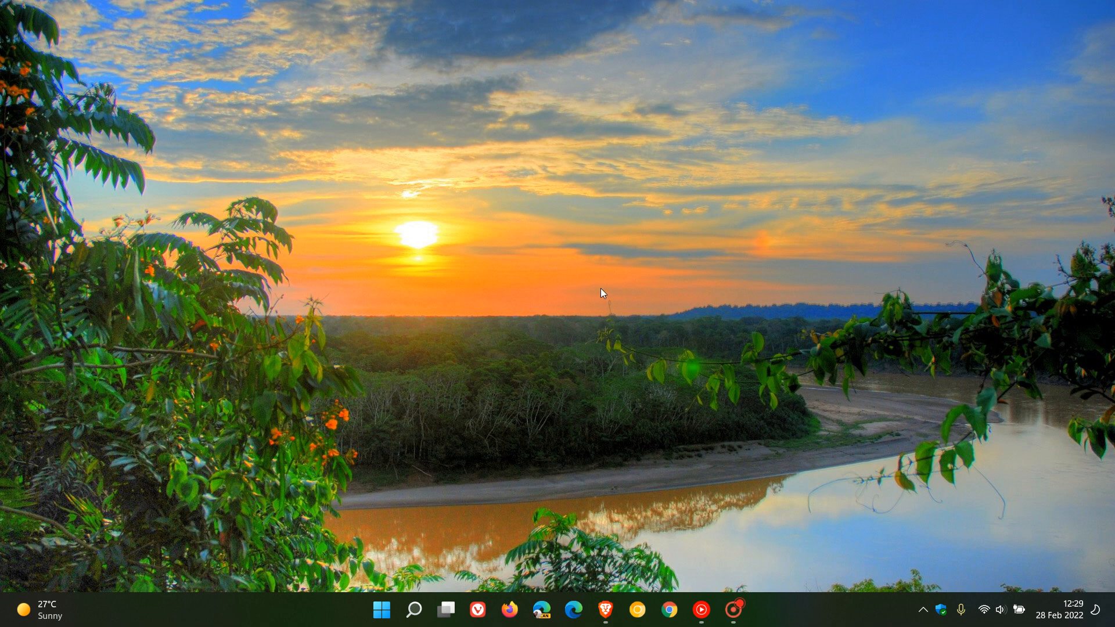
pyautogui.moveTo(600, 295)
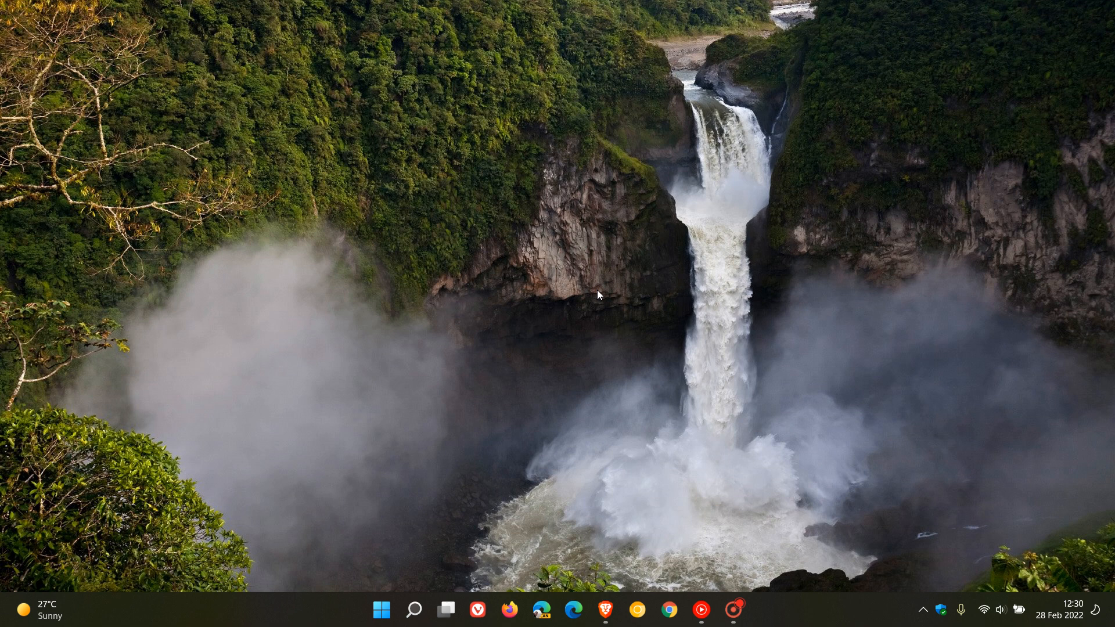
pyautogui.moveTo(601, 372)
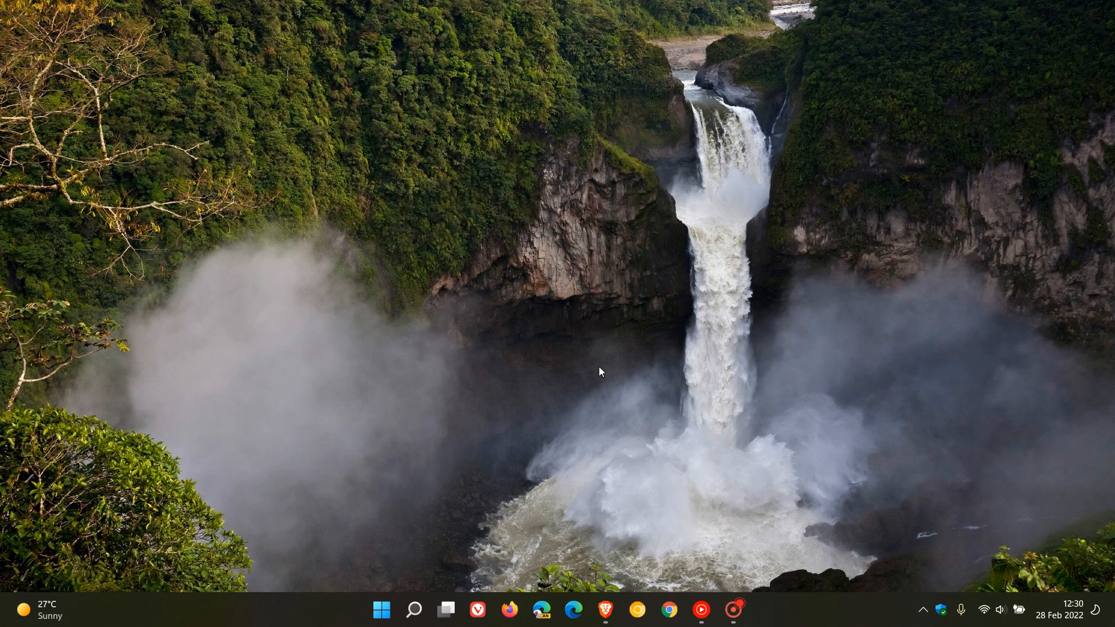
pyautogui.moveTo(598, 386)
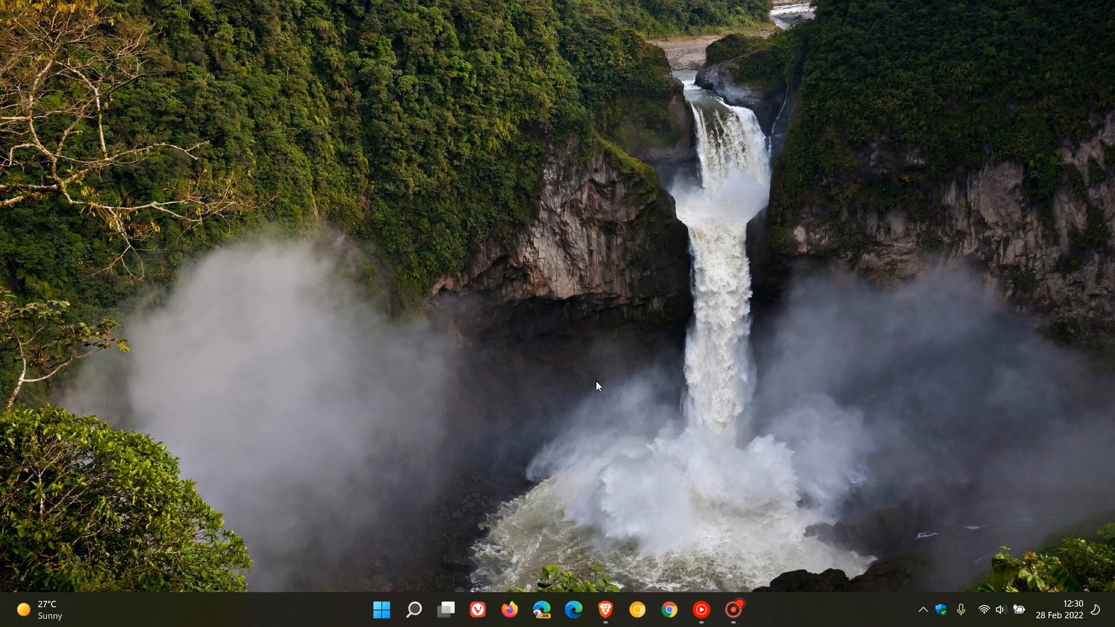
pyautogui.moveTo(585, 433)
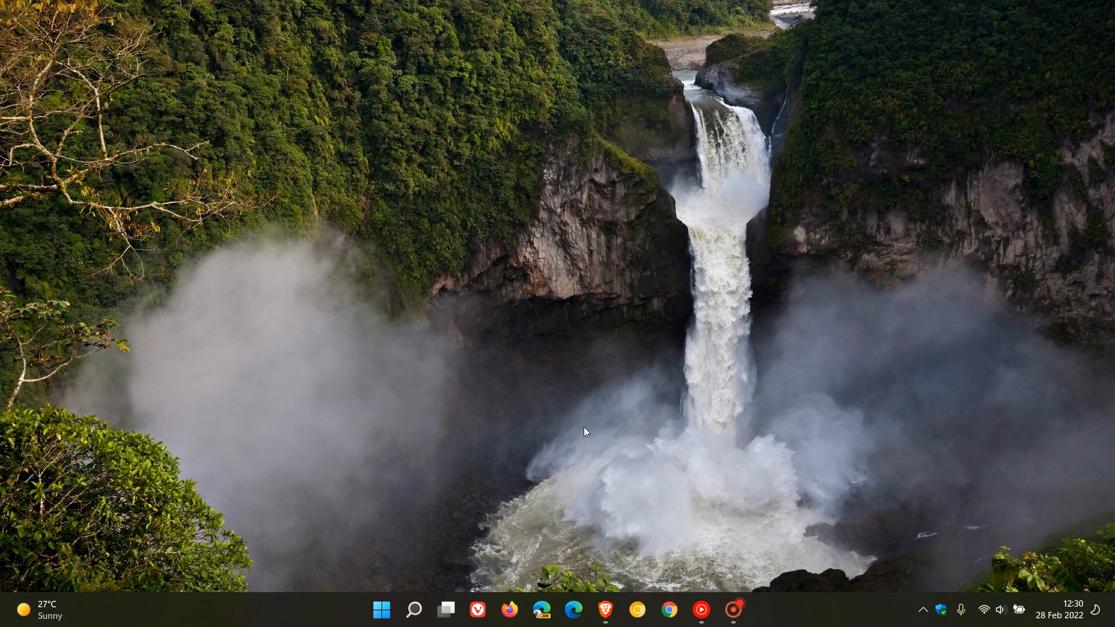
pyautogui.click(43, 608)
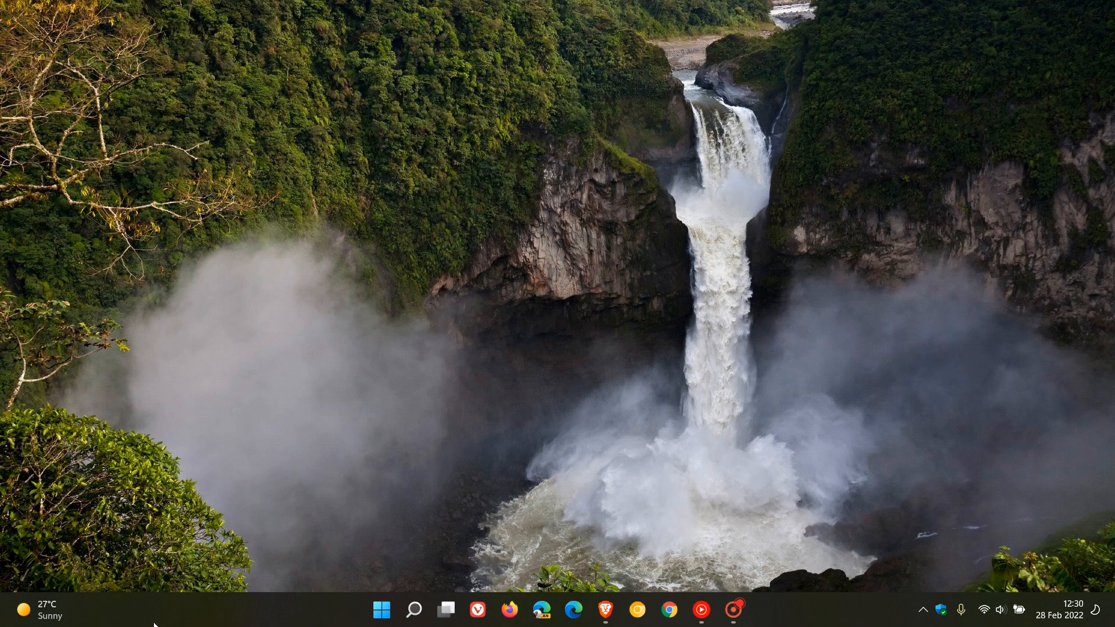
pyautogui.moveTo(99, 606)
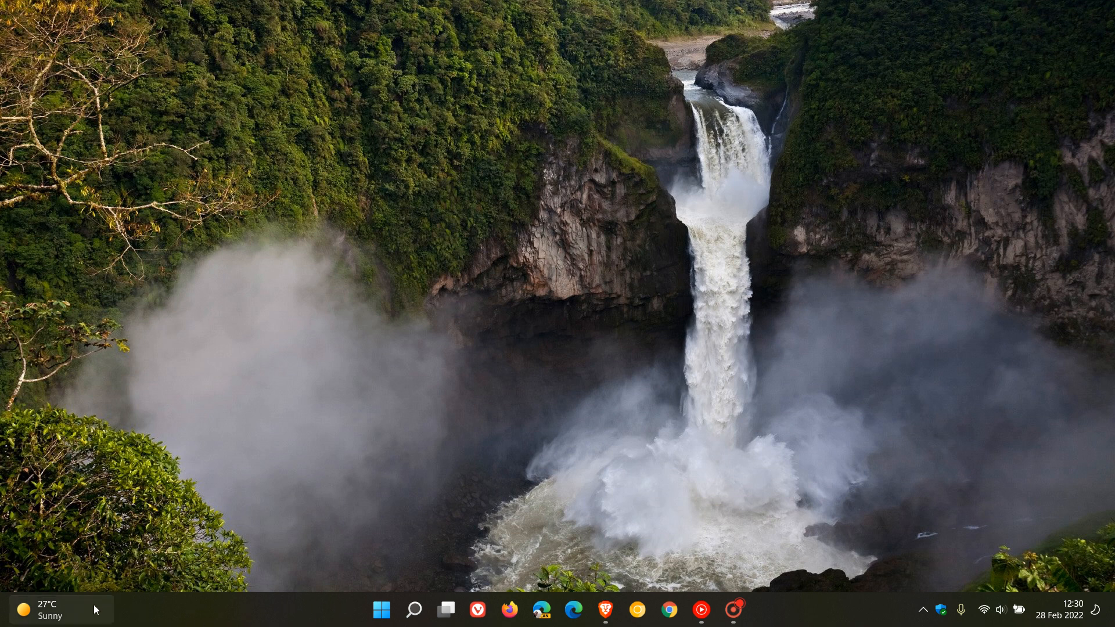
pyautogui.click(47, 608)
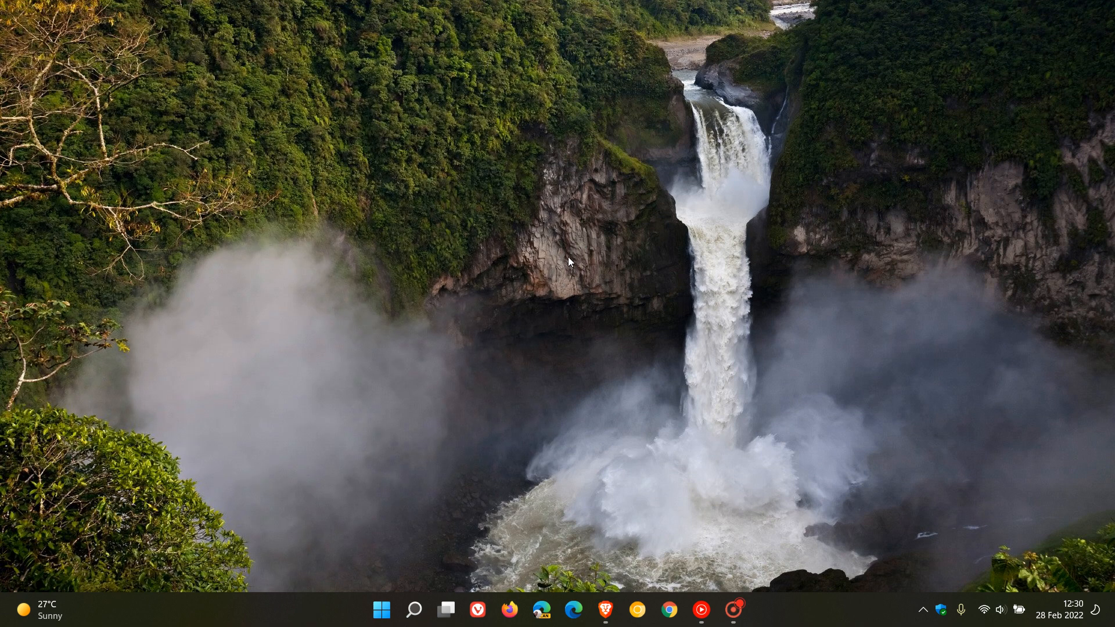
pyautogui.moveTo(528, 256)
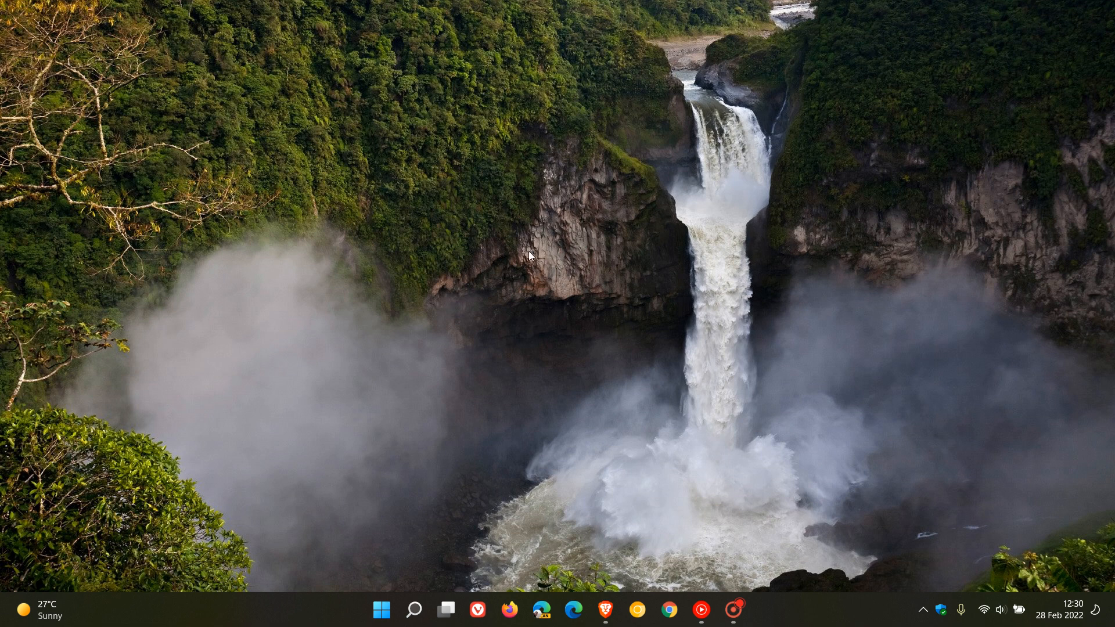
pyautogui.moveTo(378, 611)
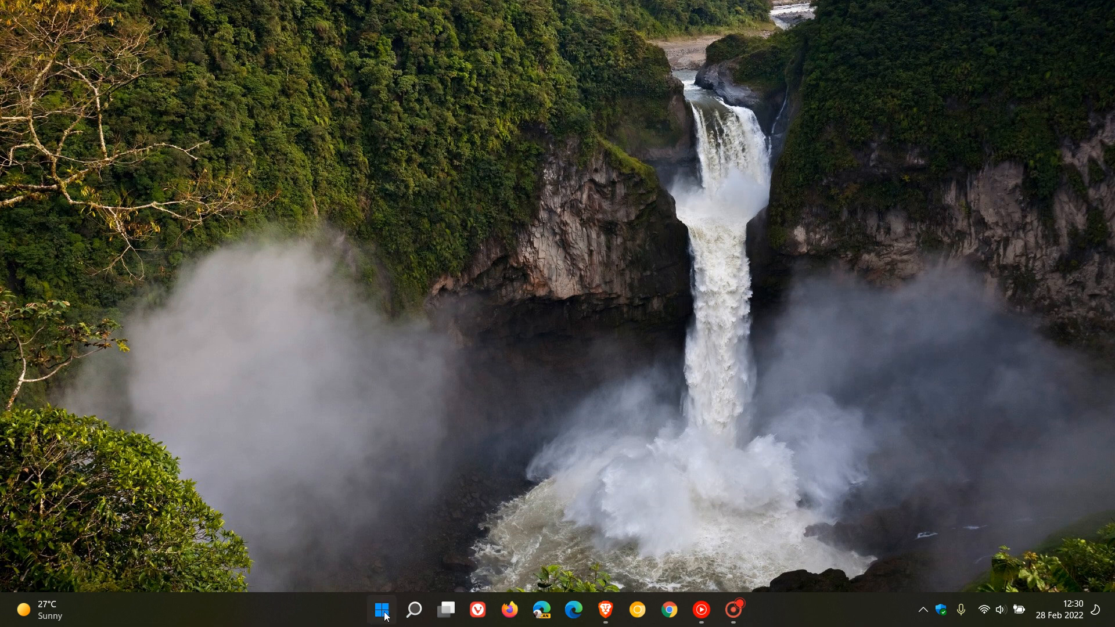
pyautogui.click(382, 610)
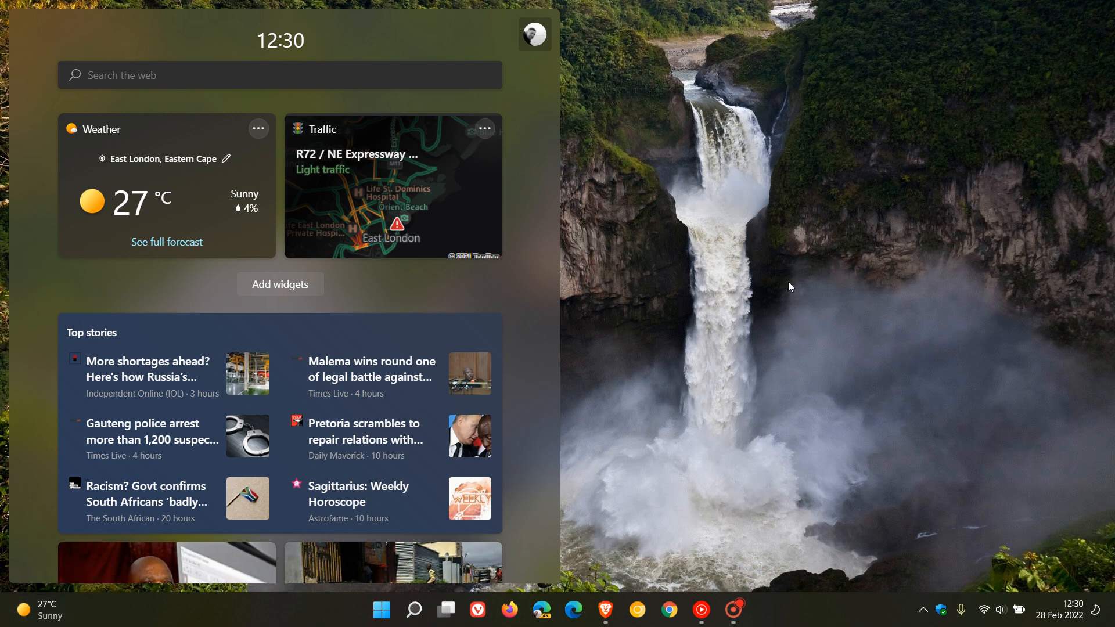
pyautogui.click(790, 287)
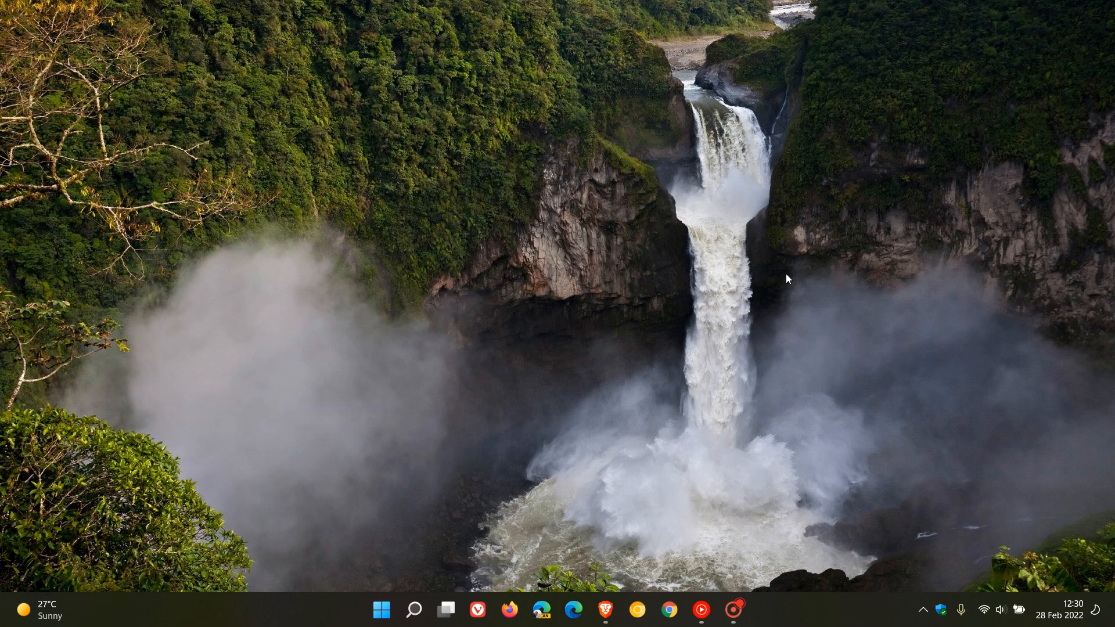
pyautogui.moveTo(807, 249)
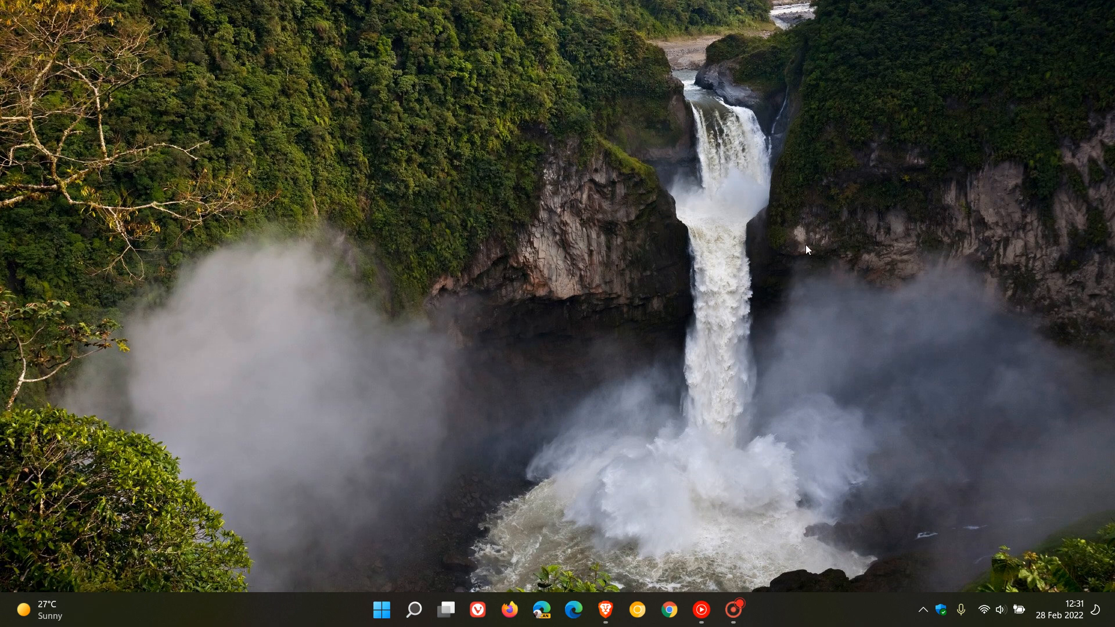